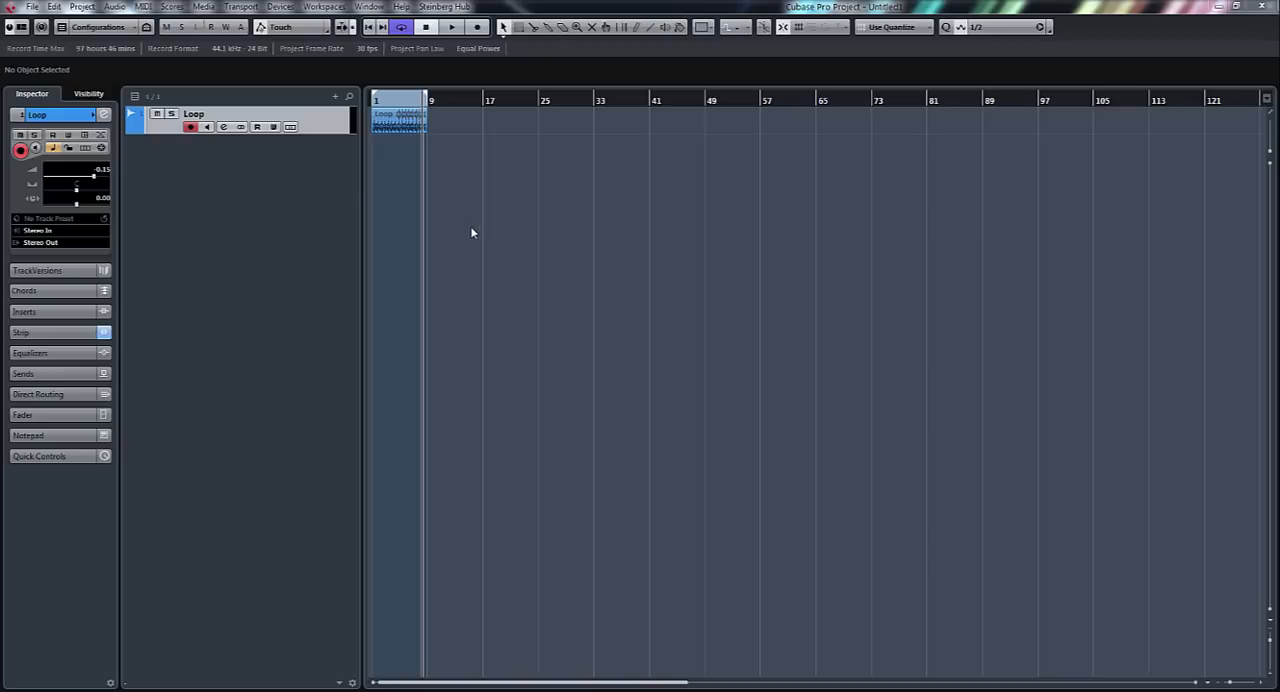
pyautogui.moveTo(351, 125)
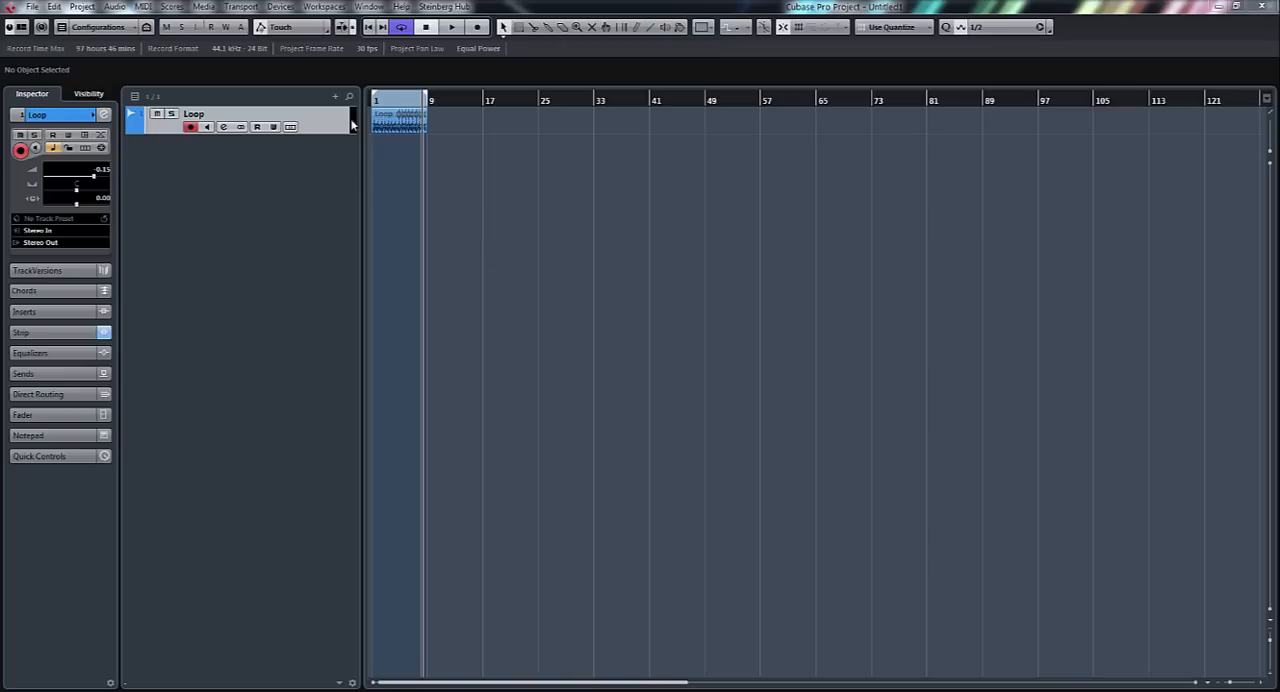
pyautogui.moveTo(487, 199)
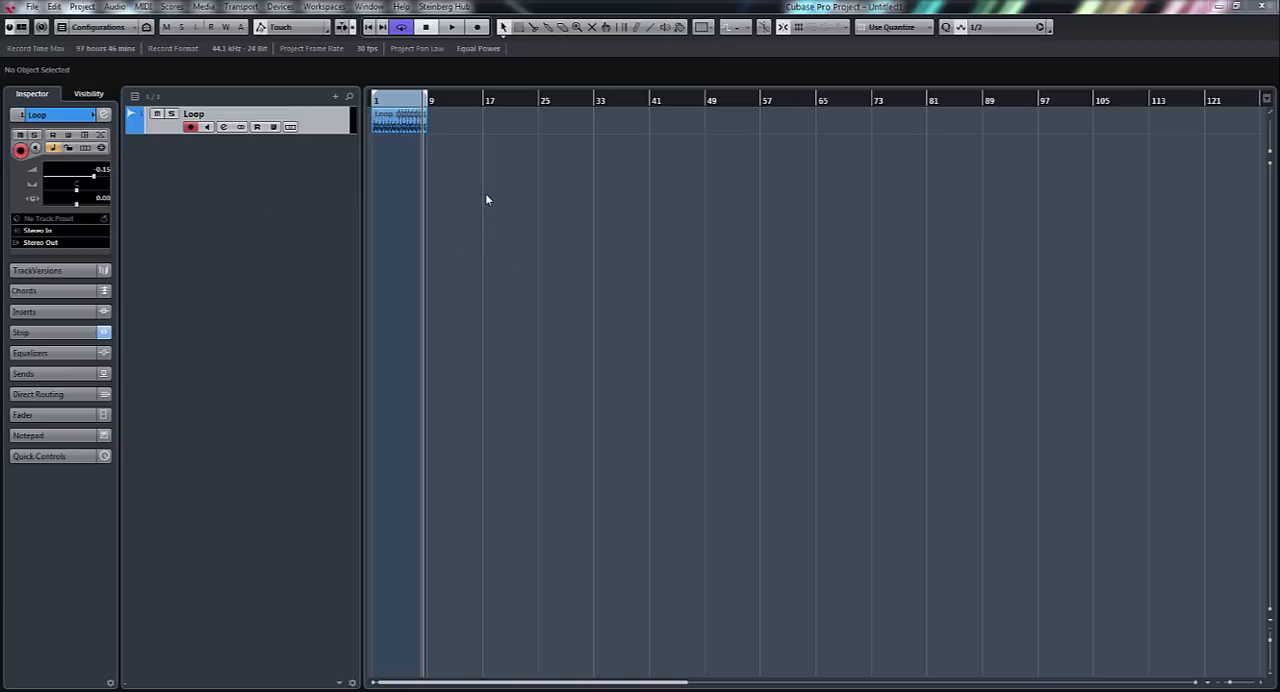
pyautogui.moveTo(696, 290)
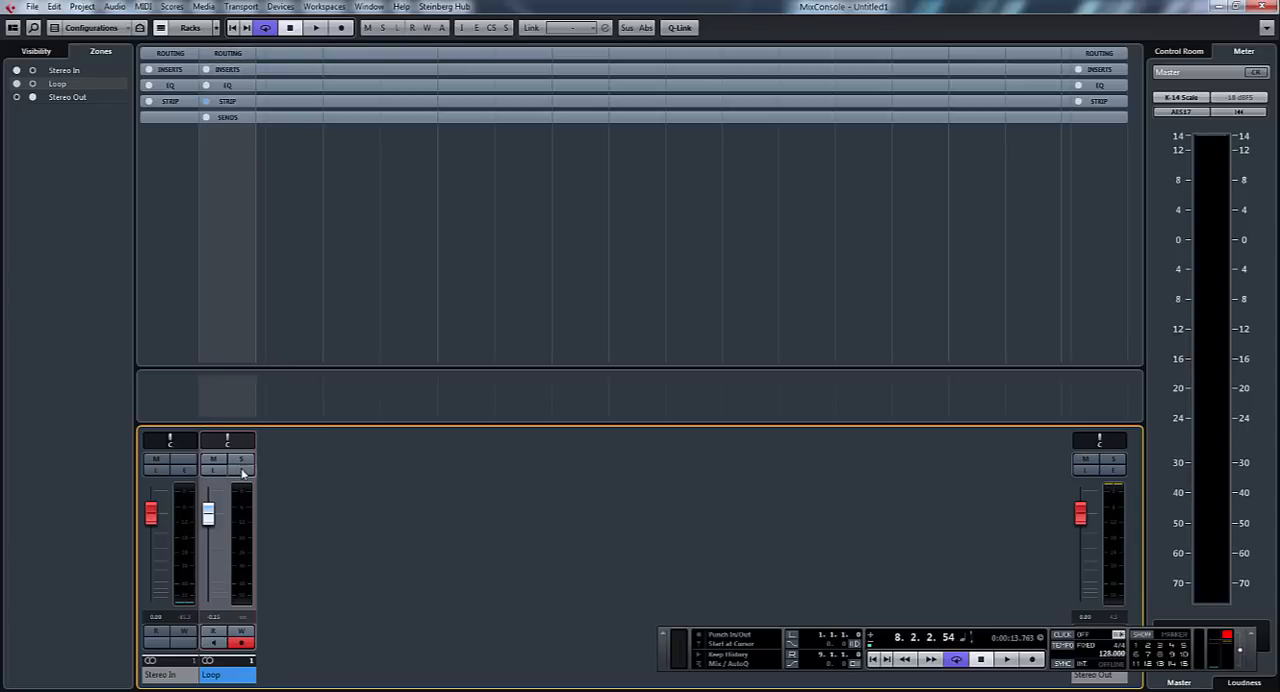
pyautogui.moveTo(243, 472)
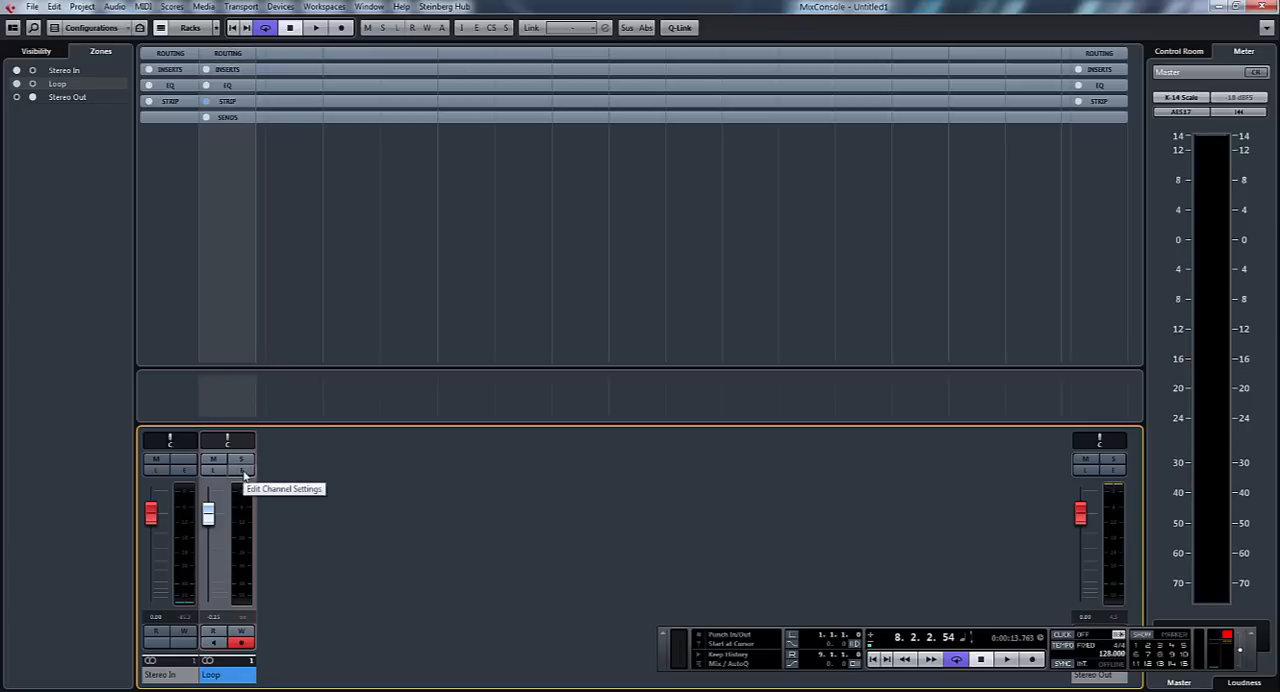
# Open the Loop channel's Channel Settings and display its equalizer curve with pre-filter controls.
pyautogui.click(242, 470)
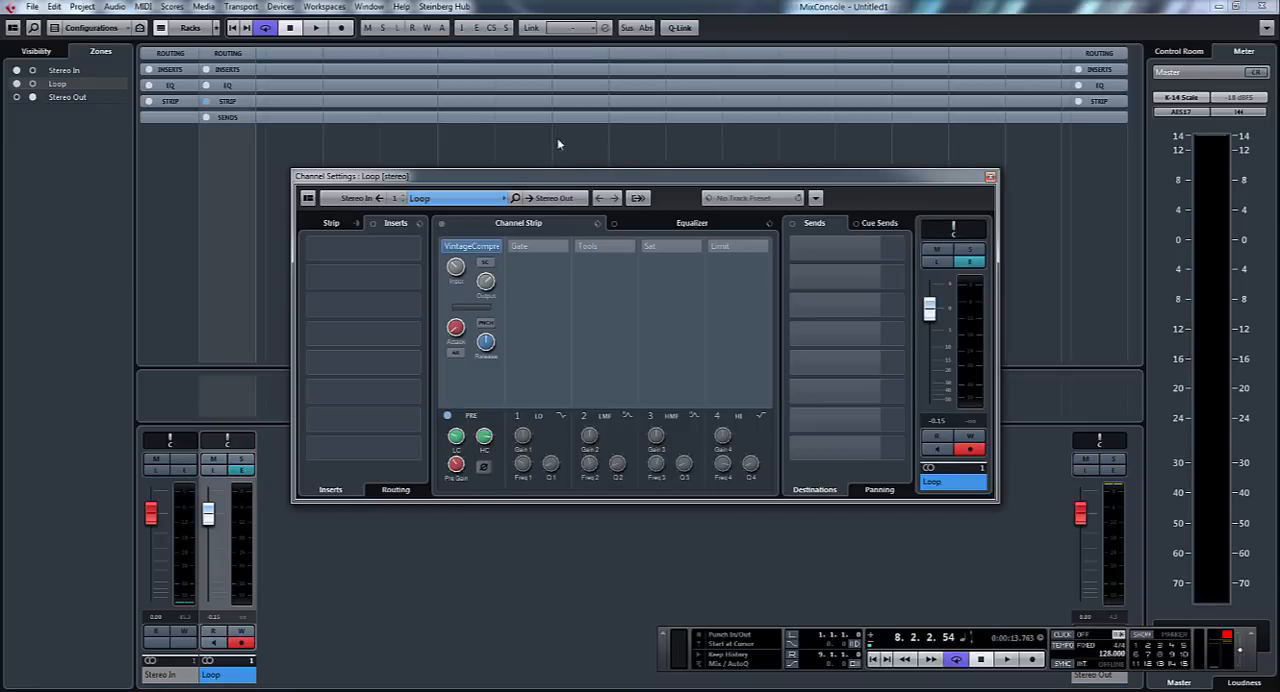
pyautogui.moveTo(733, 186)
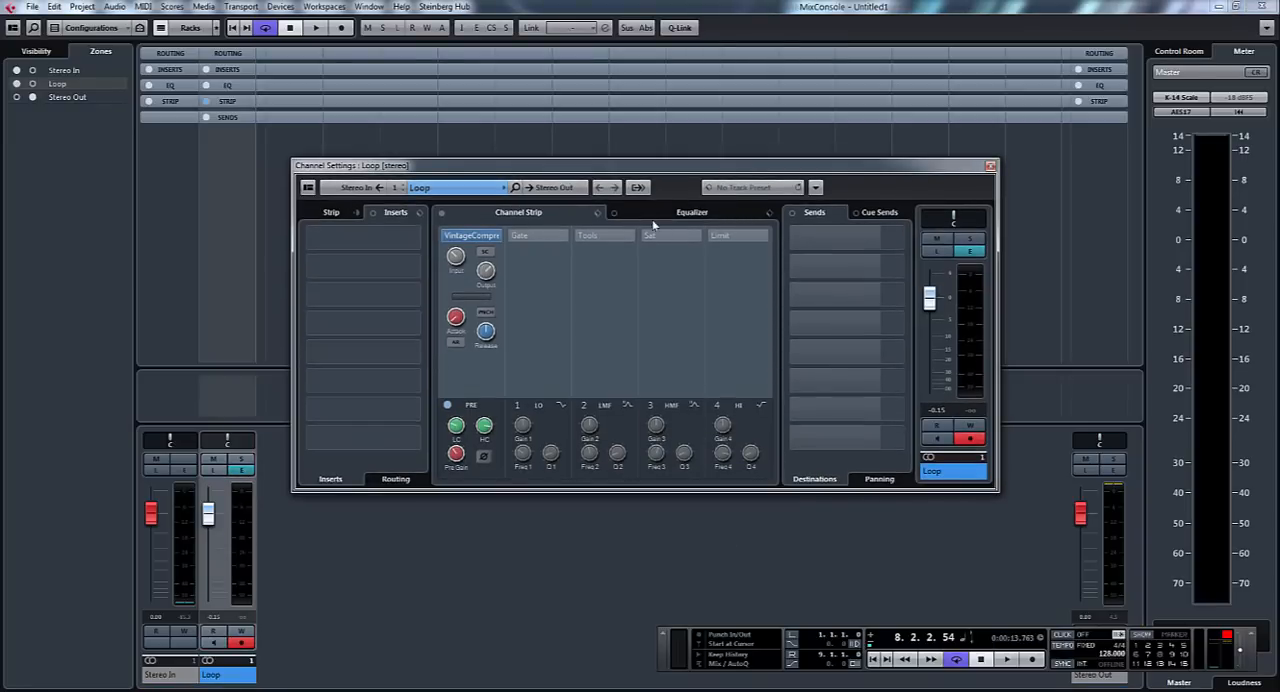
pyautogui.click(692, 212)
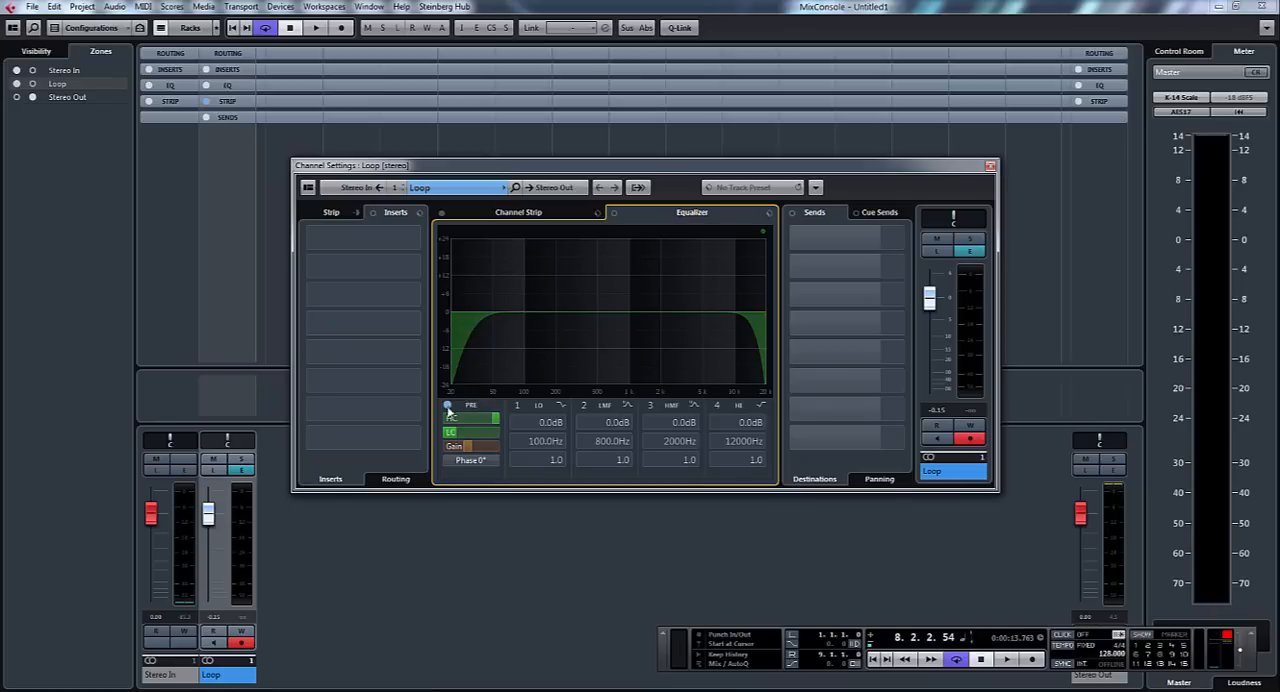
# Enable Pre, sweep low cut to about 93 Hz, lower input gain and toggle phase 180°.
pyautogui.click(451, 417)
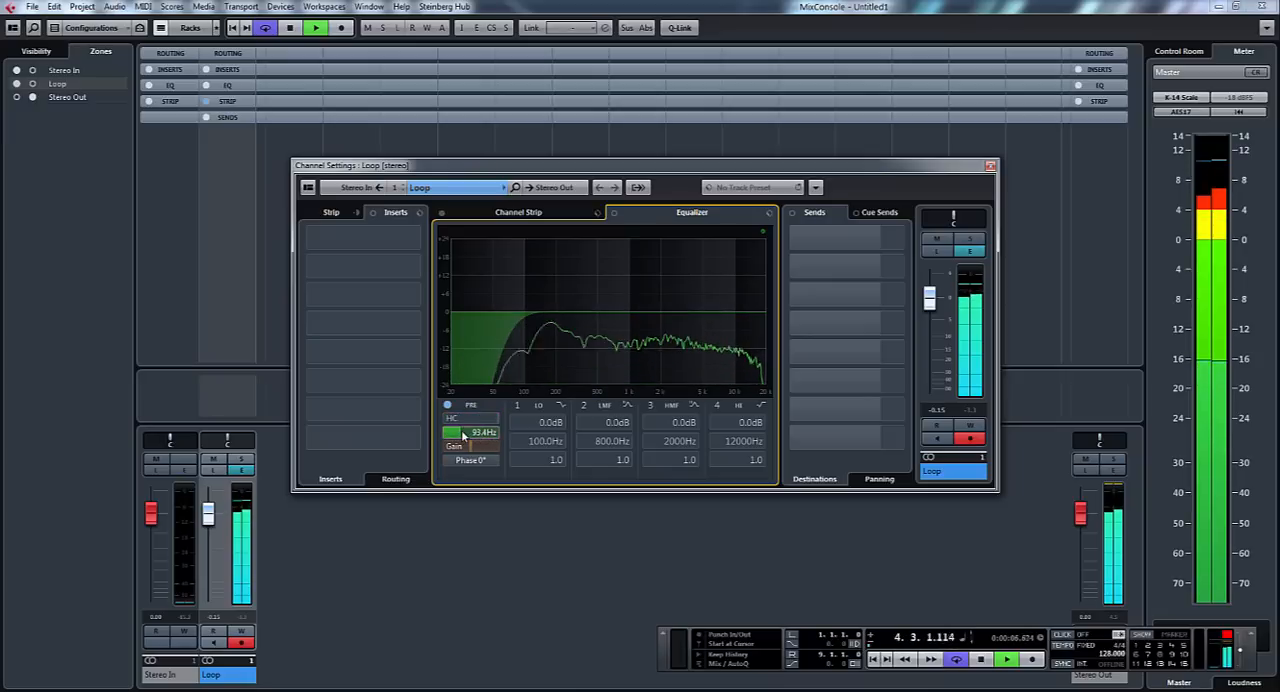
pyautogui.moveTo(470, 420); pyautogui.dragTo(470, 430)
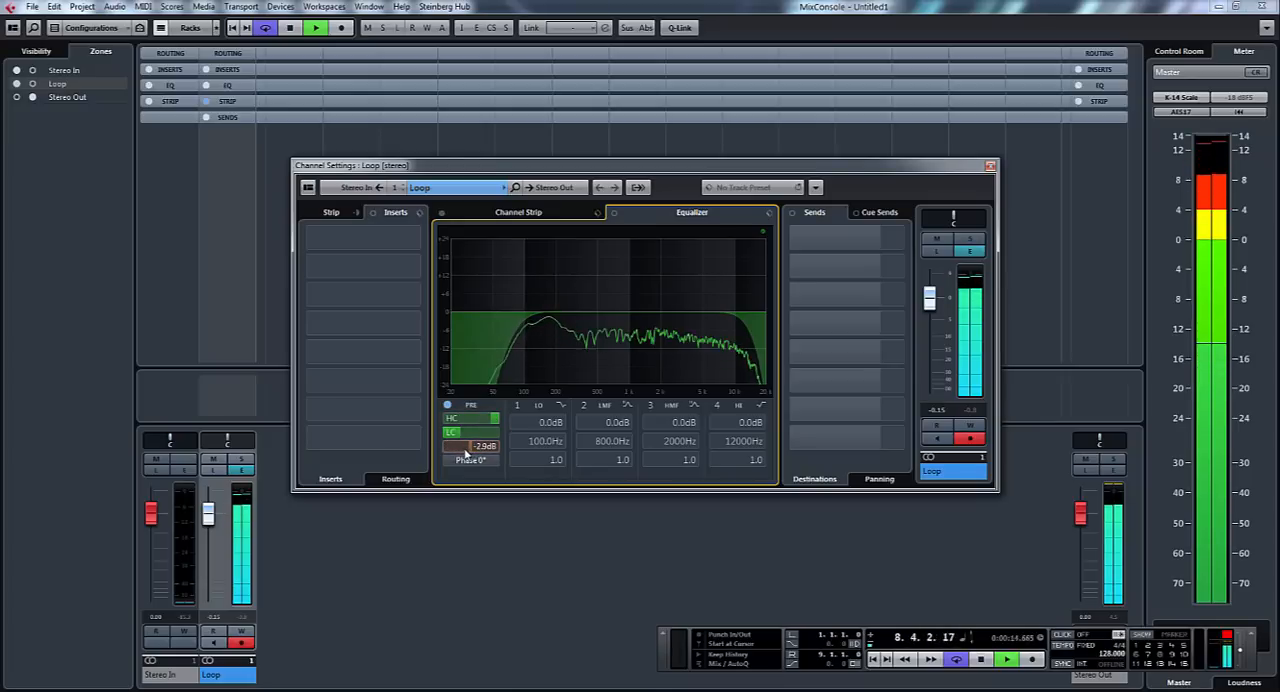
pyautogui.click(470, 460)
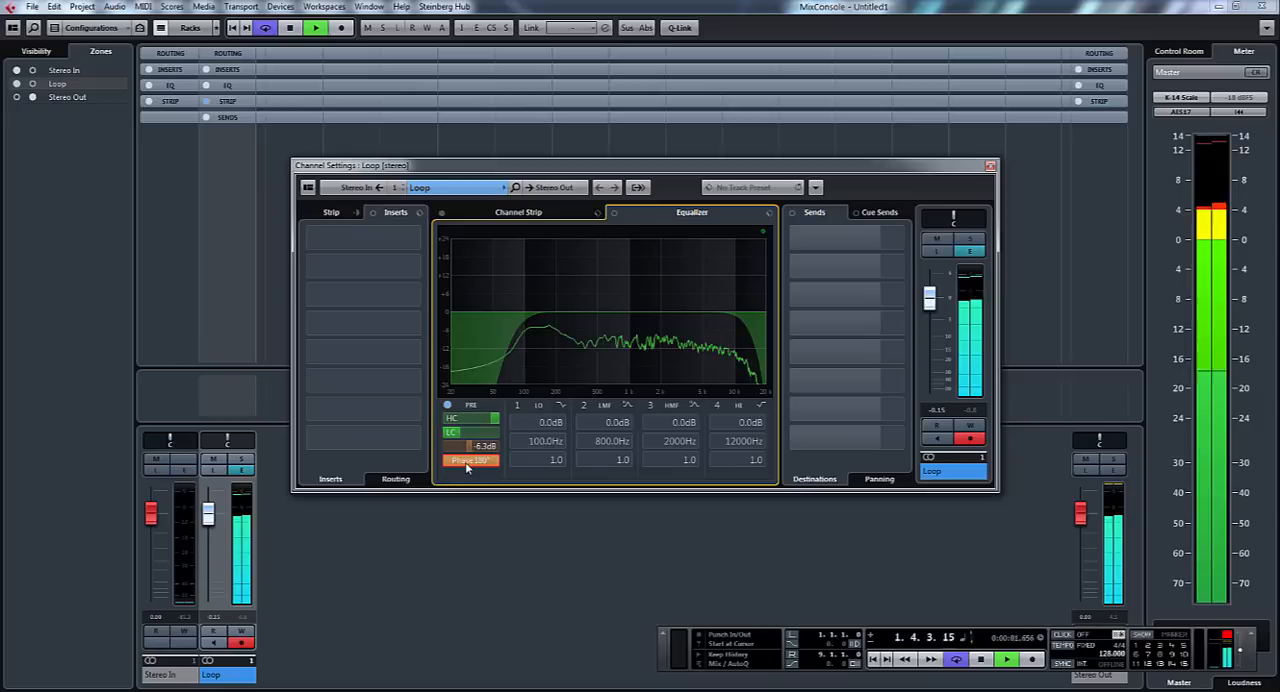
pyautogui.click(470, 459)
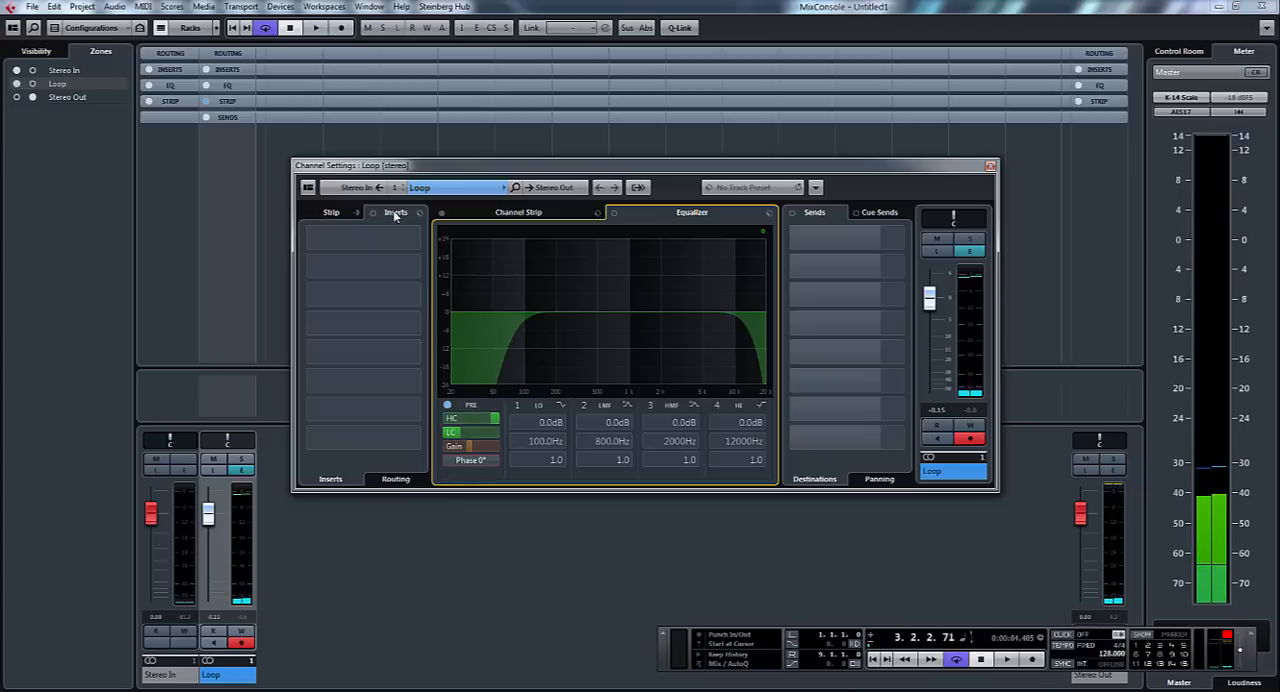
# Place the Inserts ahead of the strip and list the Loop strip's modules.
pyautogui.click(395, 212)
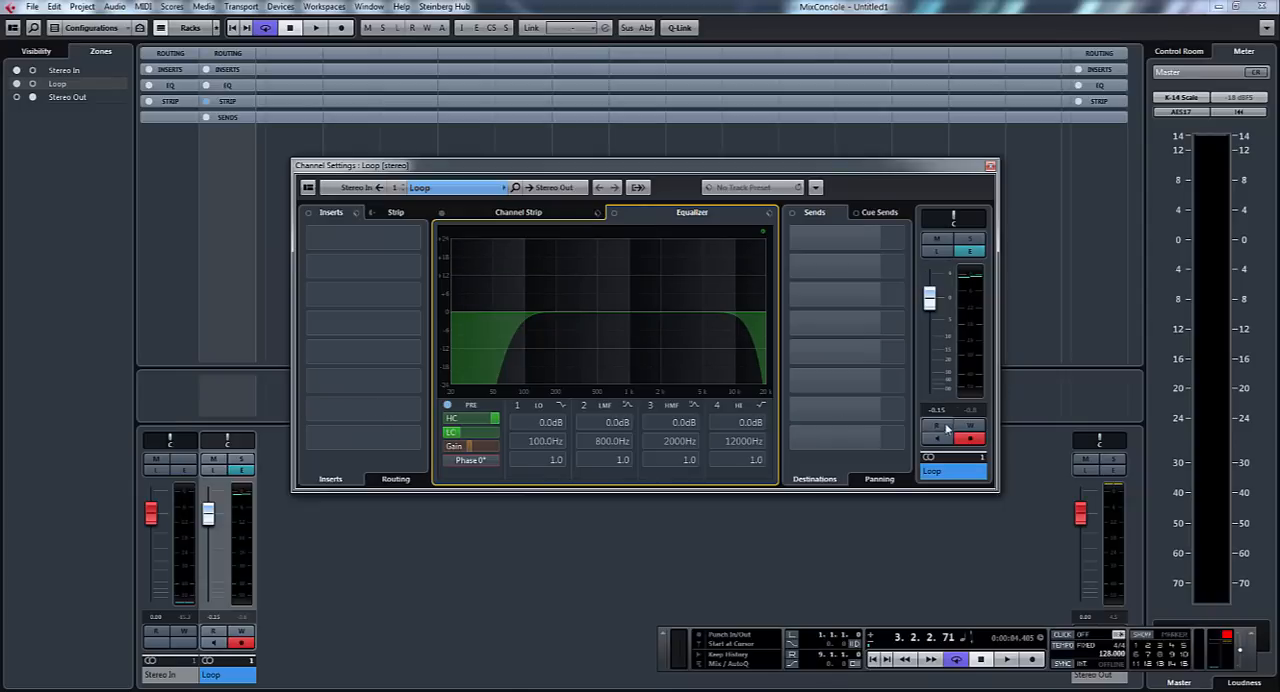
pyautogui.moveTo(532, 317)
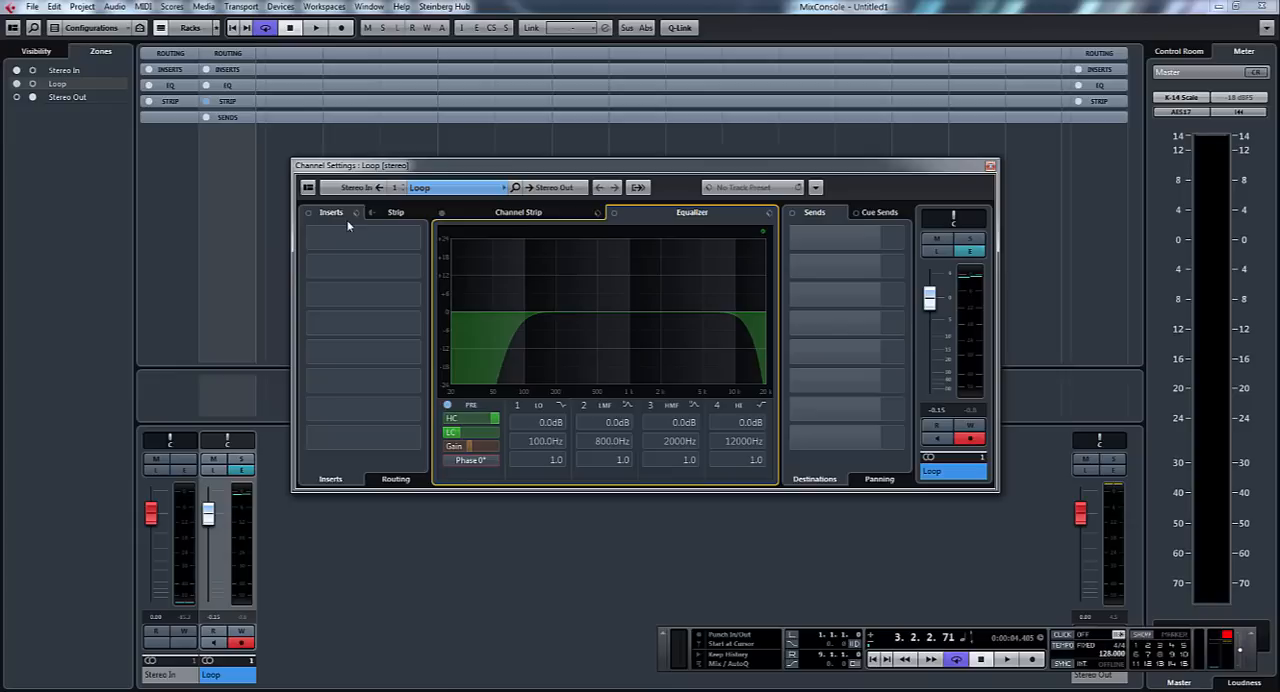
pyautogui.click(360, 237)
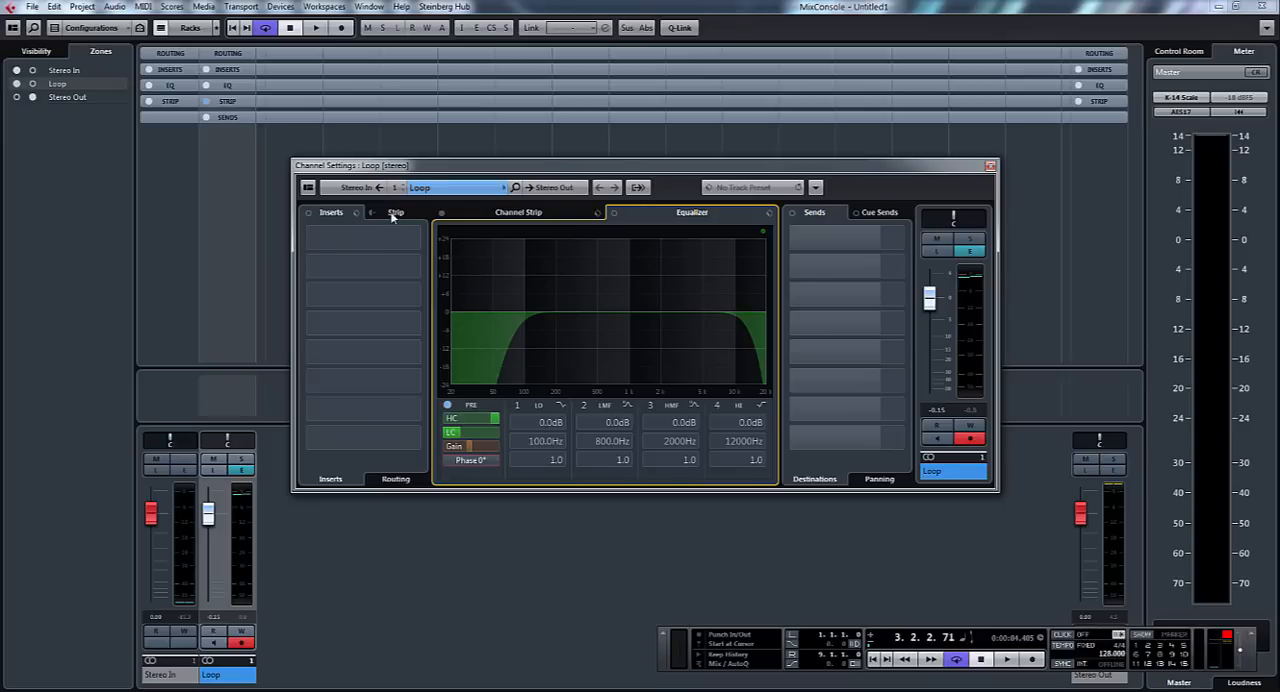
pyautogui.click(395, 212)
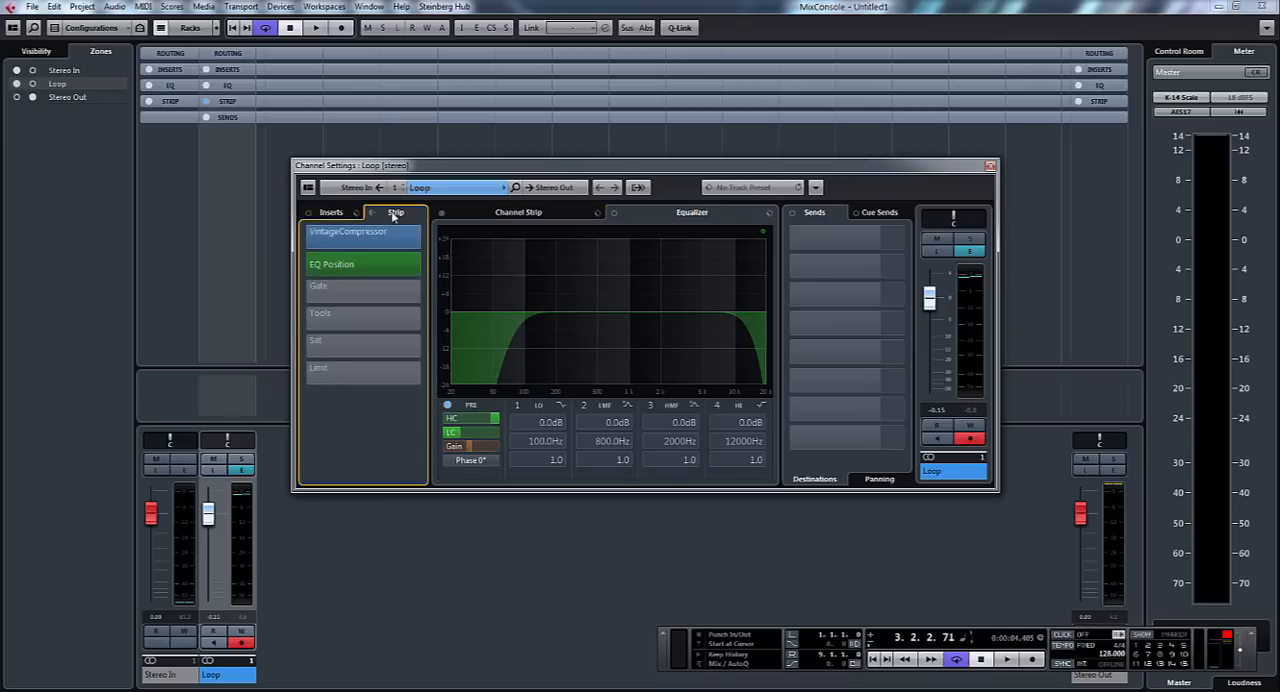
pyautogui.moveTo(344, 294)
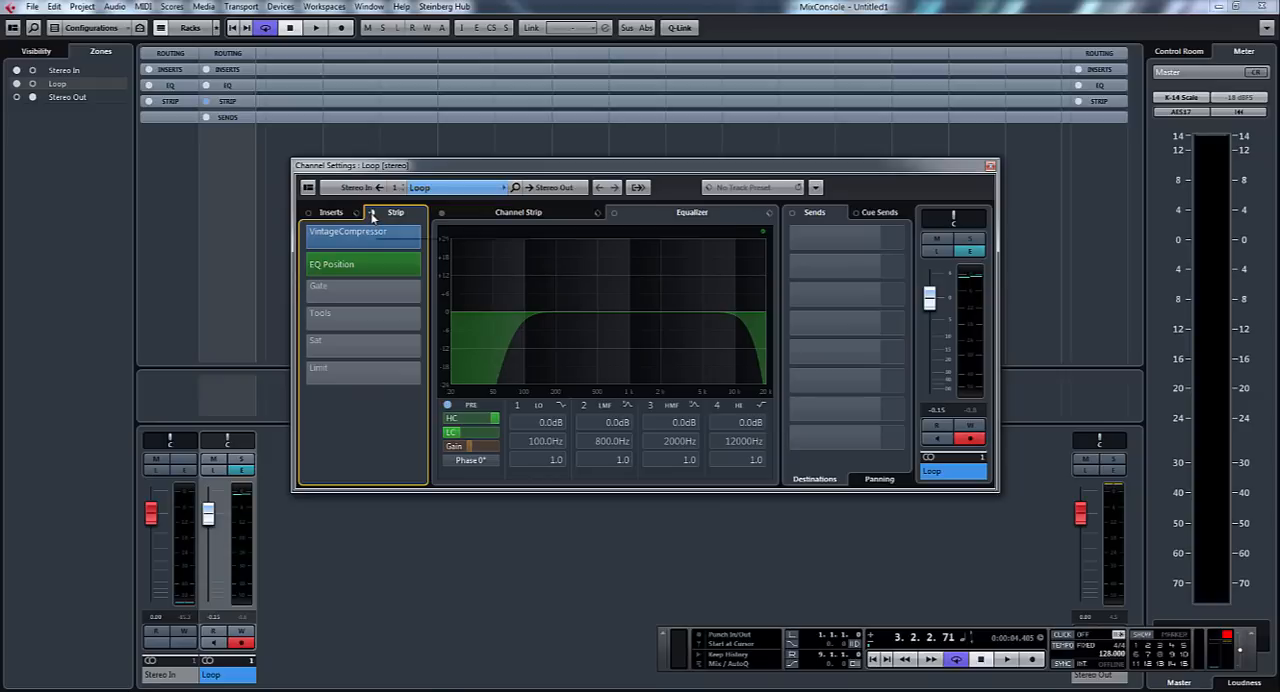
pyautogui.moveTo(372, 217)
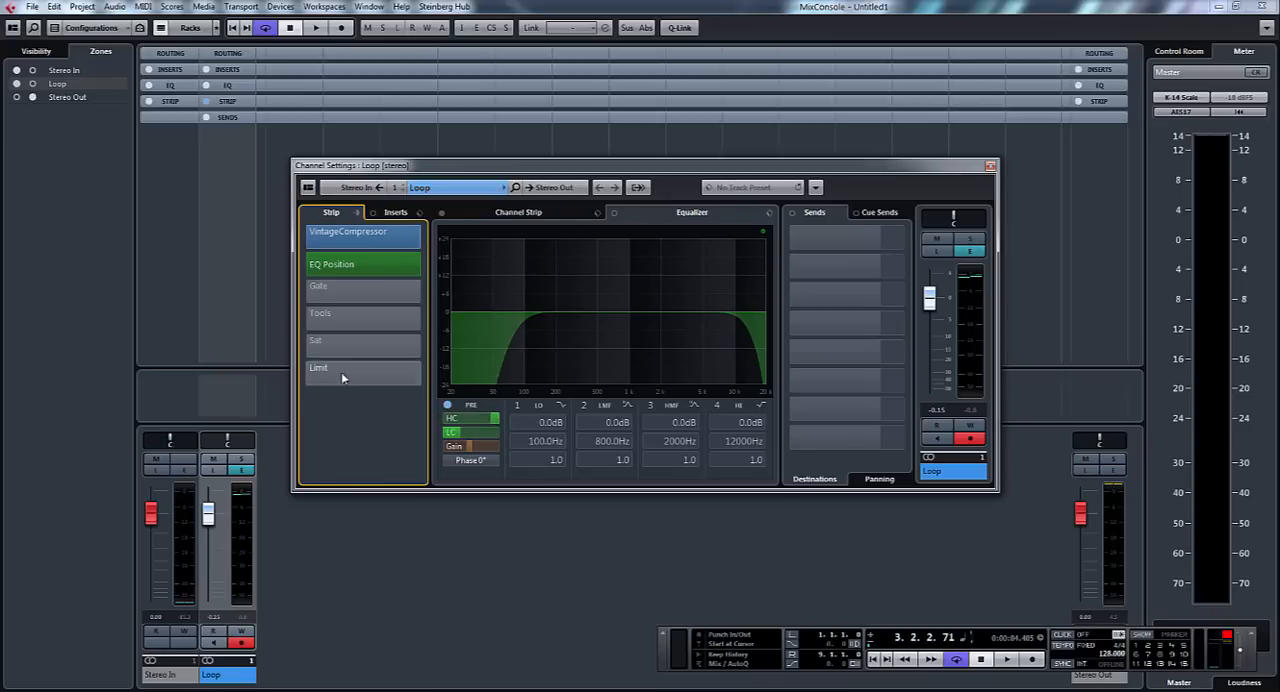
pyautogui.moveTo(363, 291)
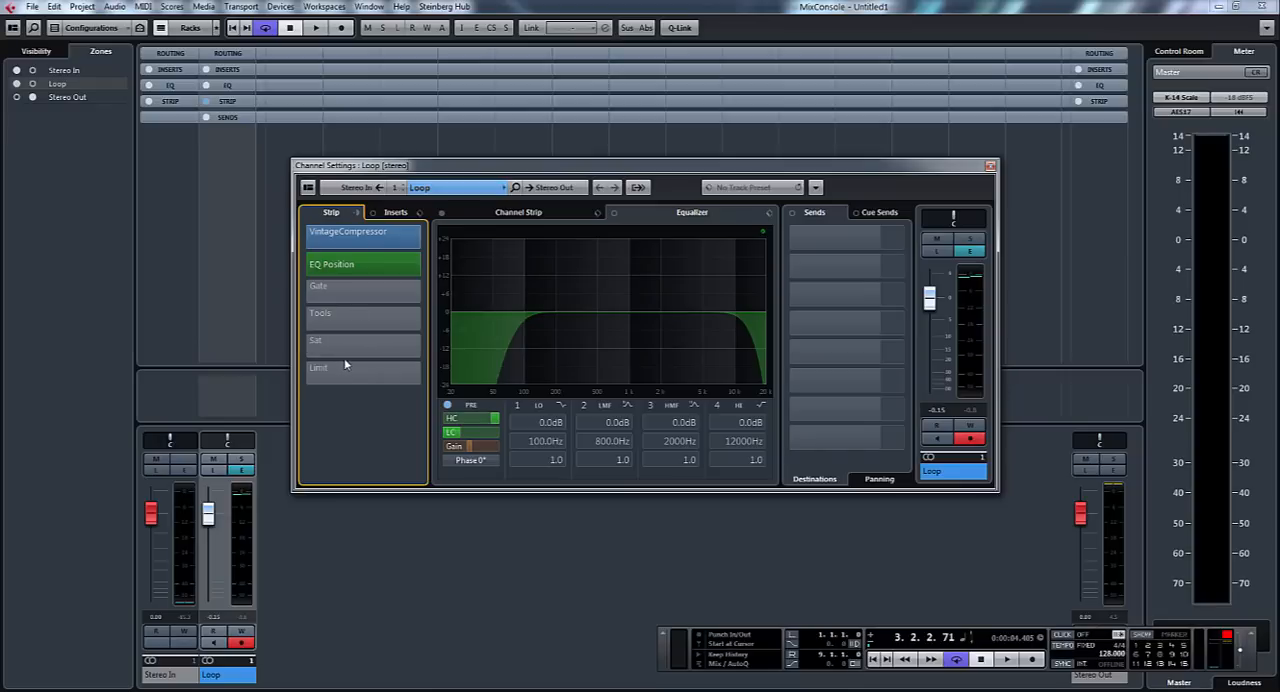
# Expand the strip rack (VintageCompressor, EQ Position, Gate, Tools, Sat, Limit) and resume loop playback.
pyautogui.click(395, 212)
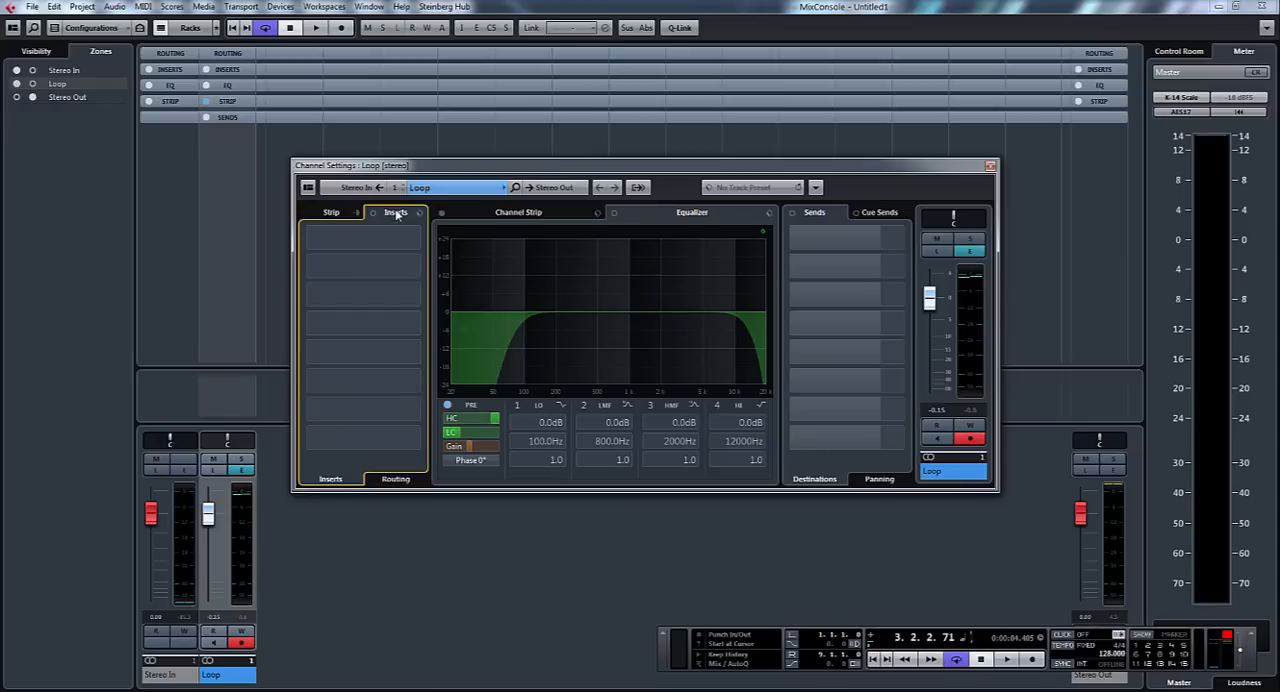
pyautogui.click(363, 385)
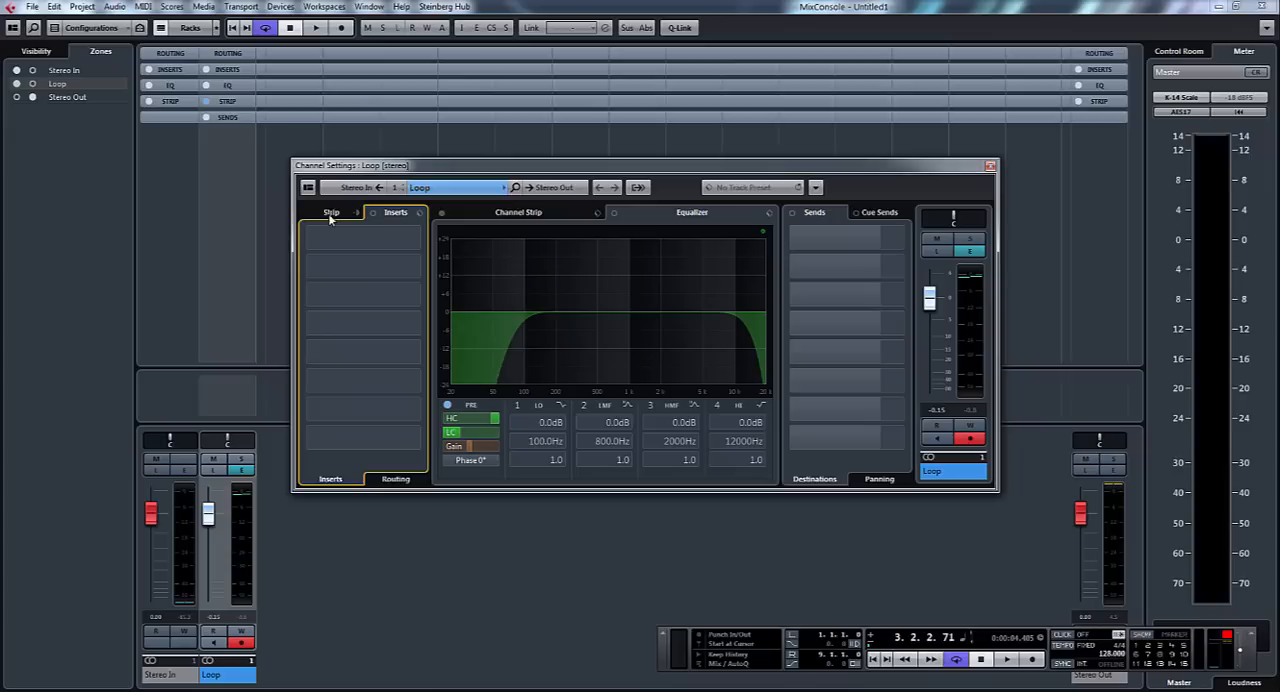
pyautogui.click(331, 212)
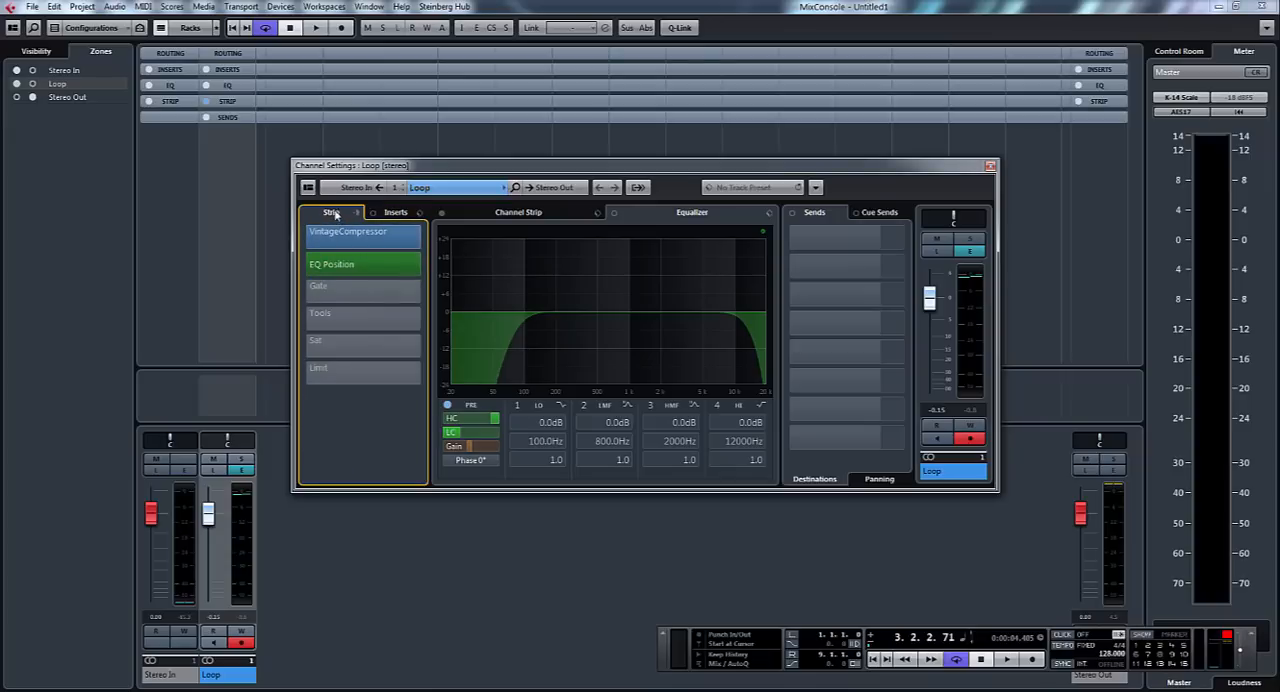
pyautogui.moveTo(512, 308)
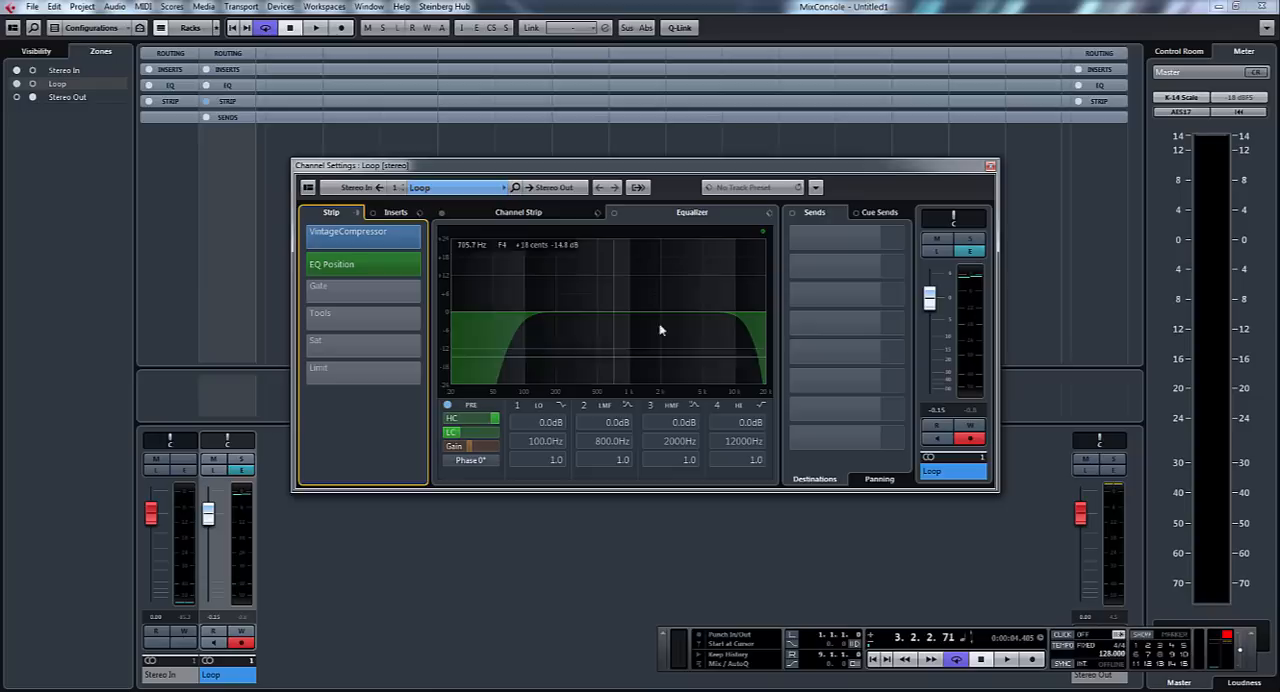
pyautogui.click(315, 27)
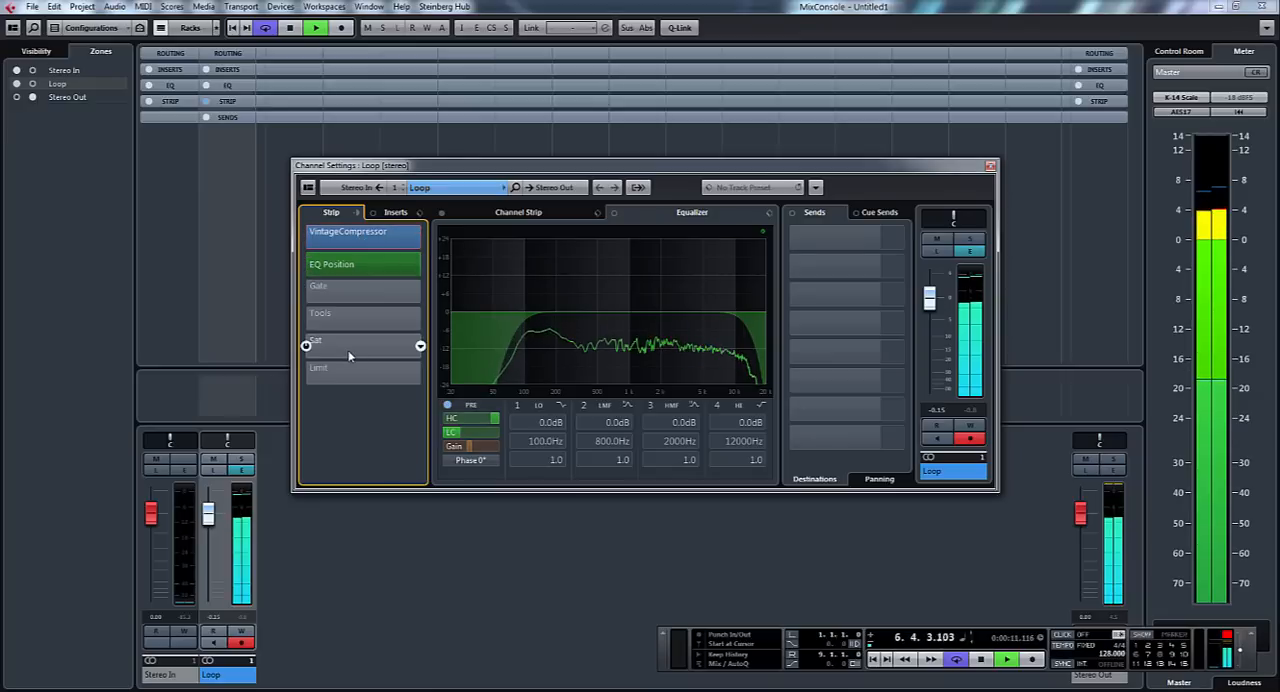
# Set the strip's Sat module to Magneto II and Limit to Maximizer, then view inserts.
pyautogui.click(362, 340)
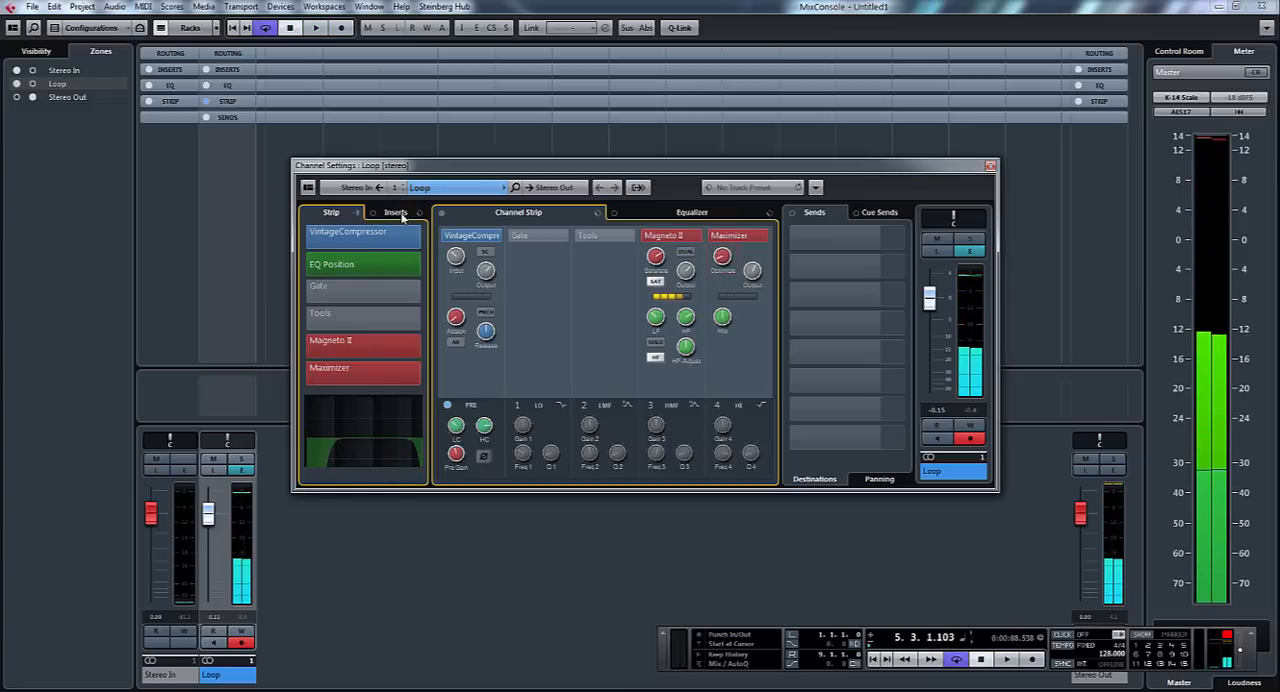
pyautogui.click(395, 212)
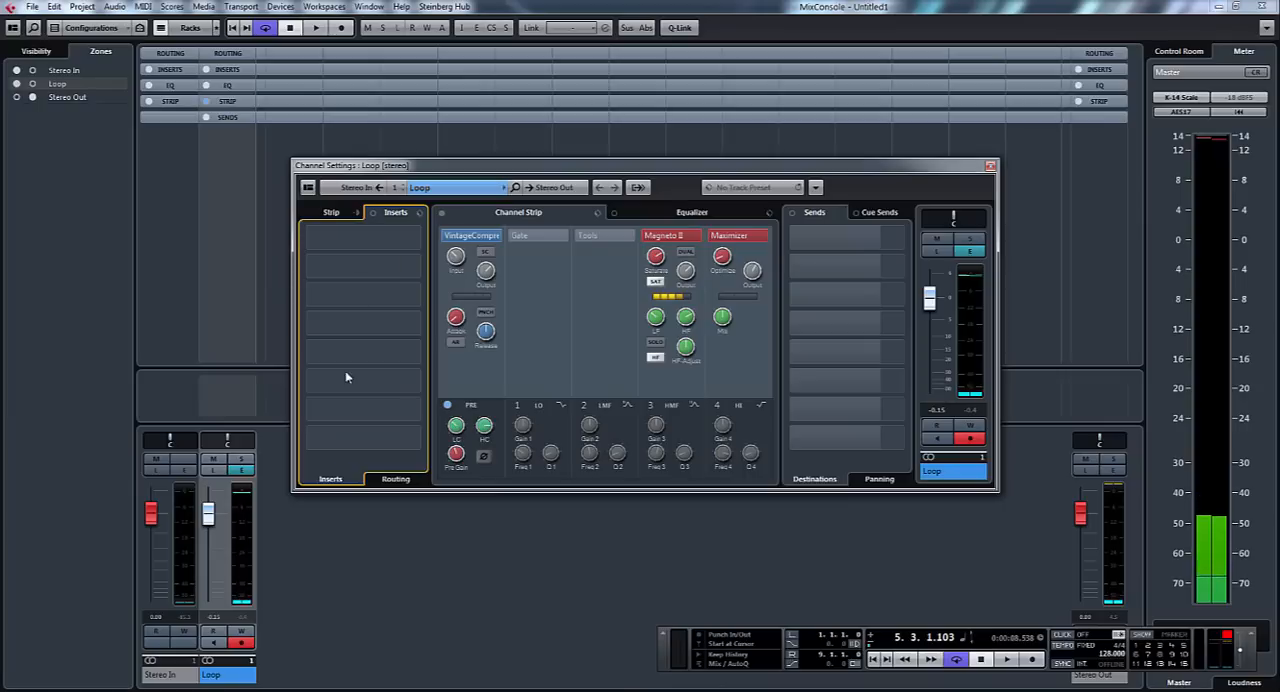
# Nudge the Loop channel fader up, then down to settle at -0.63 dB.
pyautogui.click(347, 380)
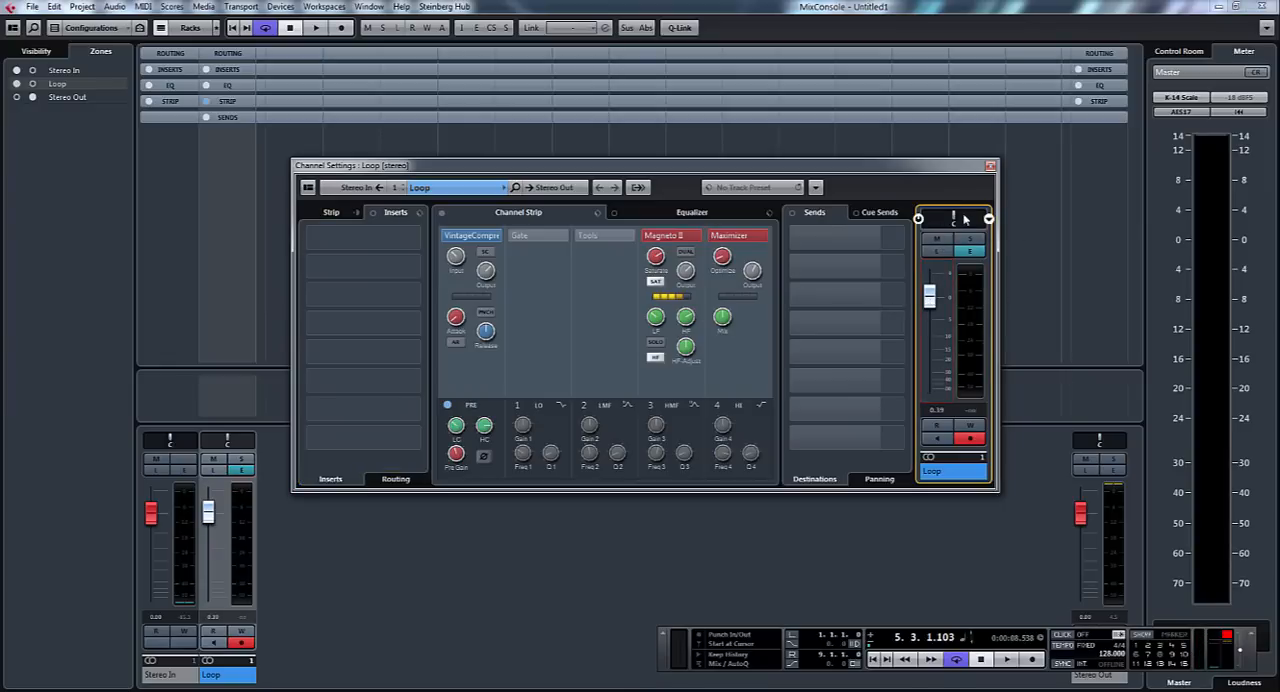
pyautogui.moveTo(928, 295); pyautogui.dragTo(928, 285)
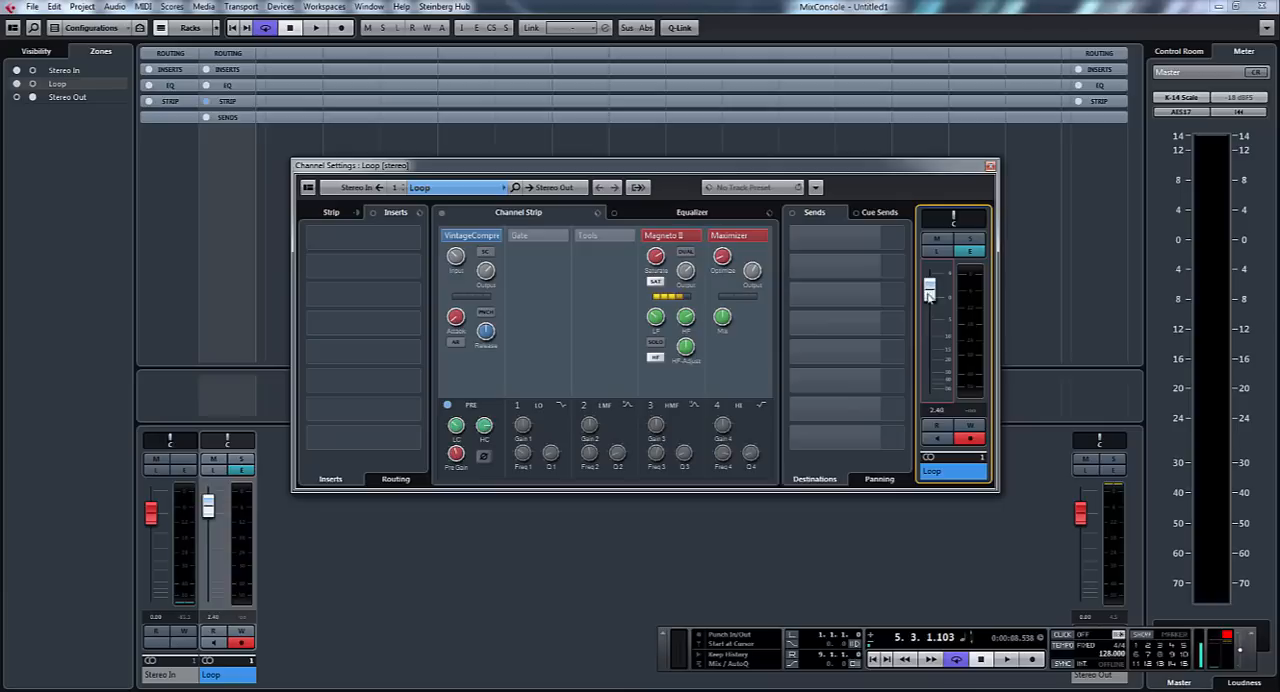
pyautogui.moveTo(928, 288); pyautogui.dragTo(928, 303)
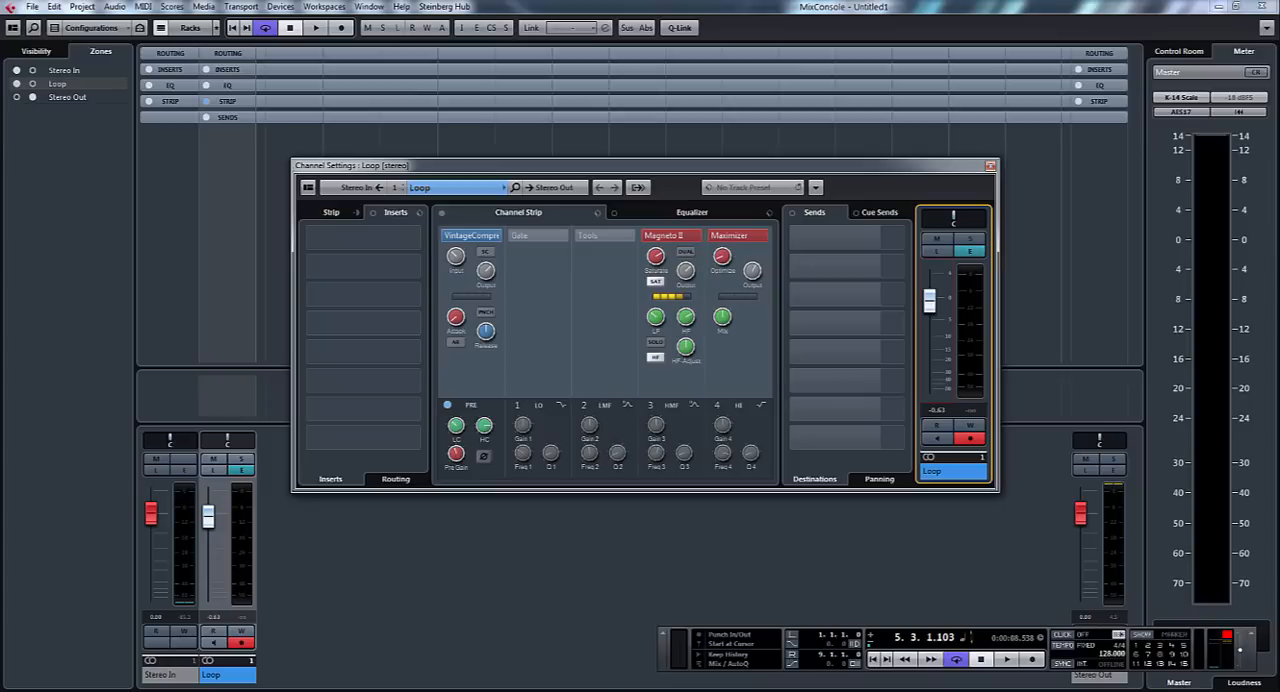
pyautogui.click(989, 165)
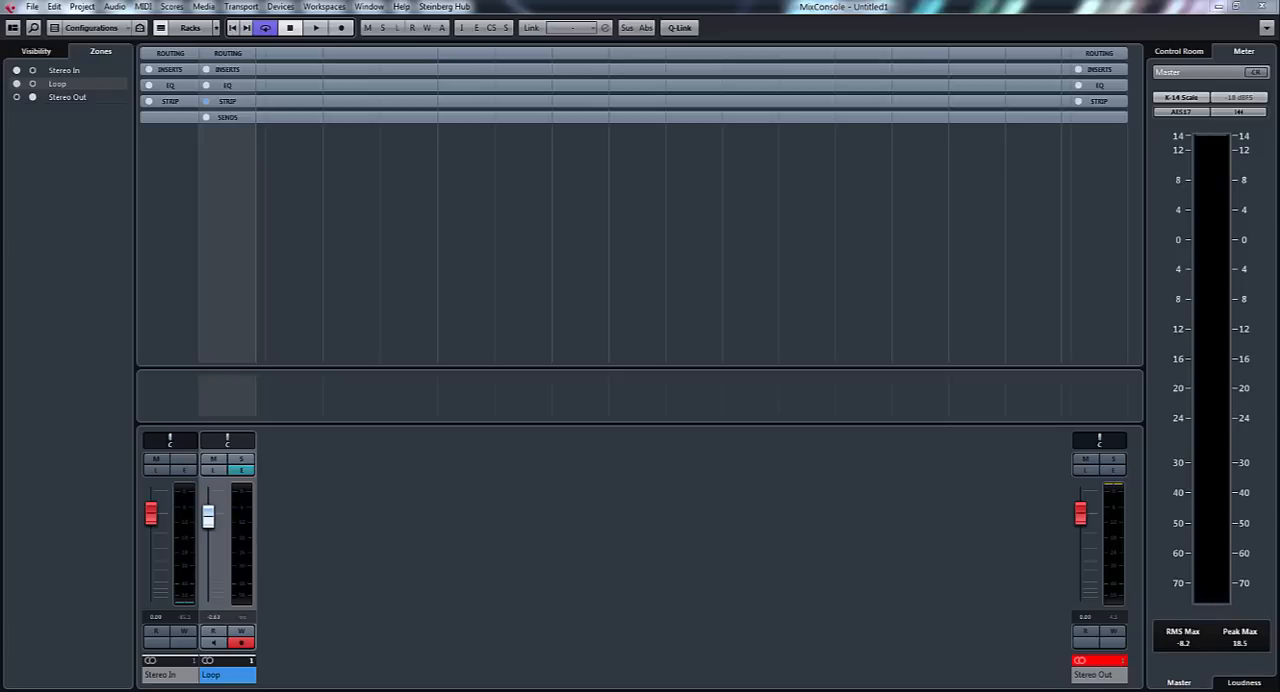
pyautogui.moveTo(922, 535)
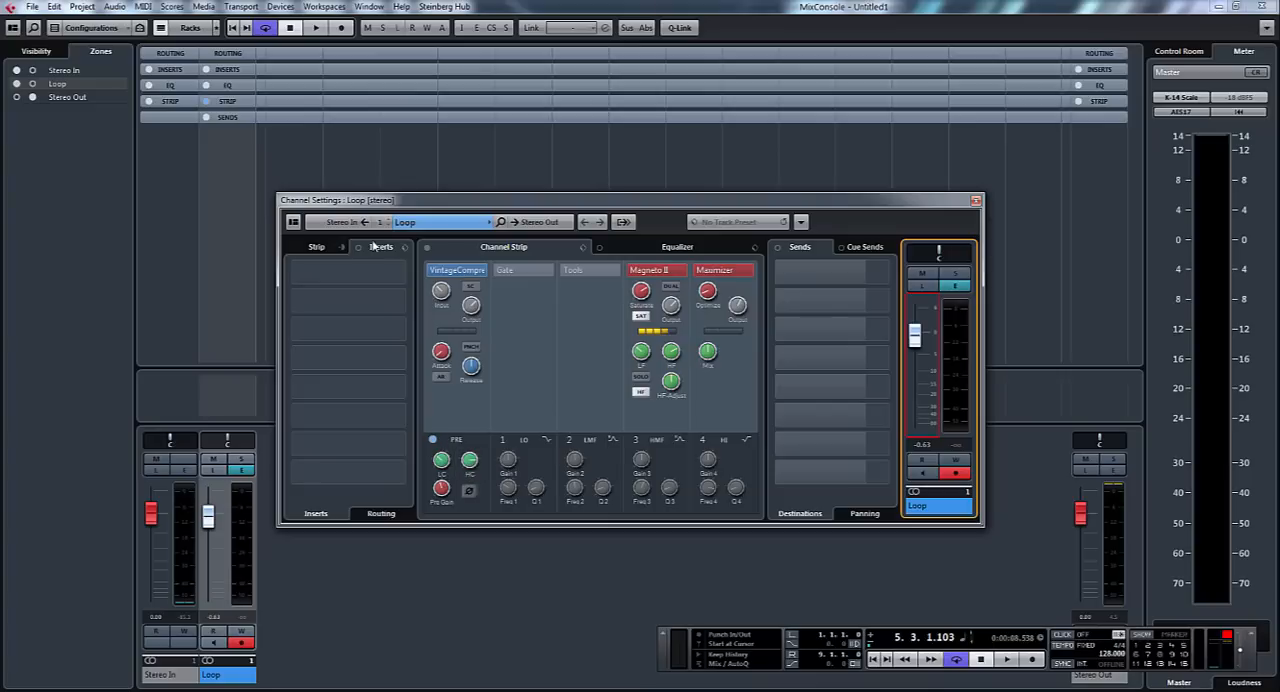
pyautogui.moveTo(412, 281)
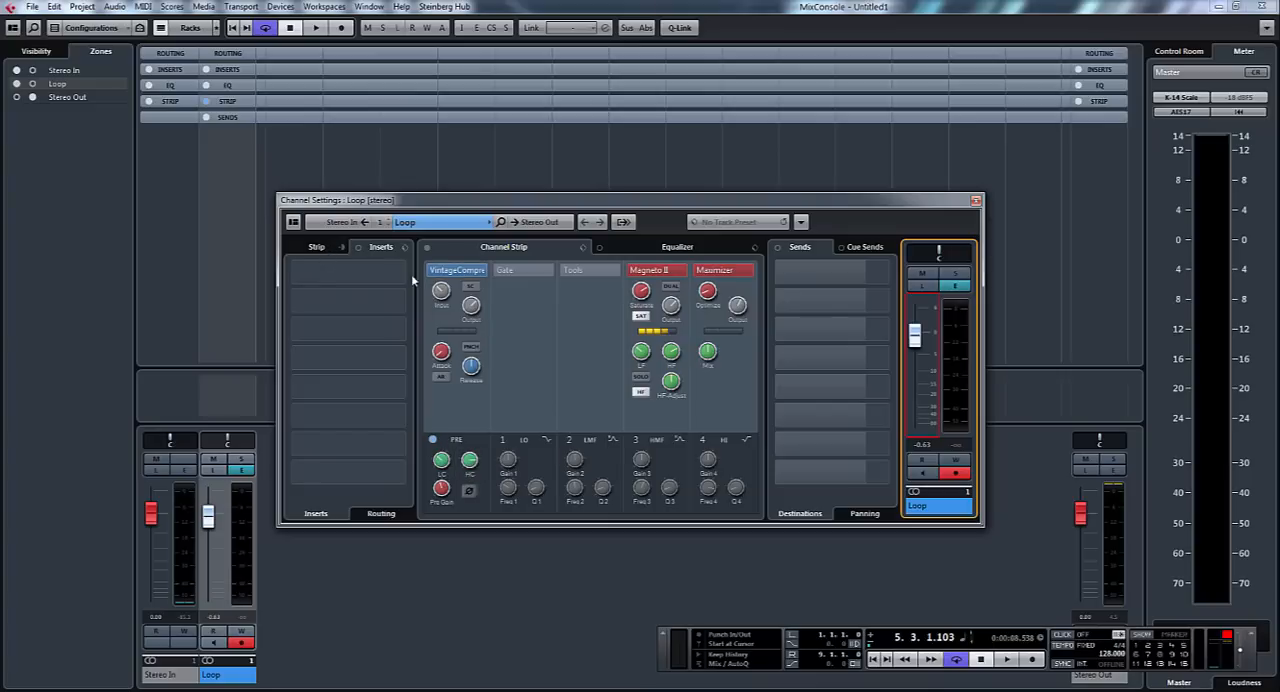
# Show the Loop strip modules and switch the Gate module to Noise Gate.
pyautogui.click(316, 247)
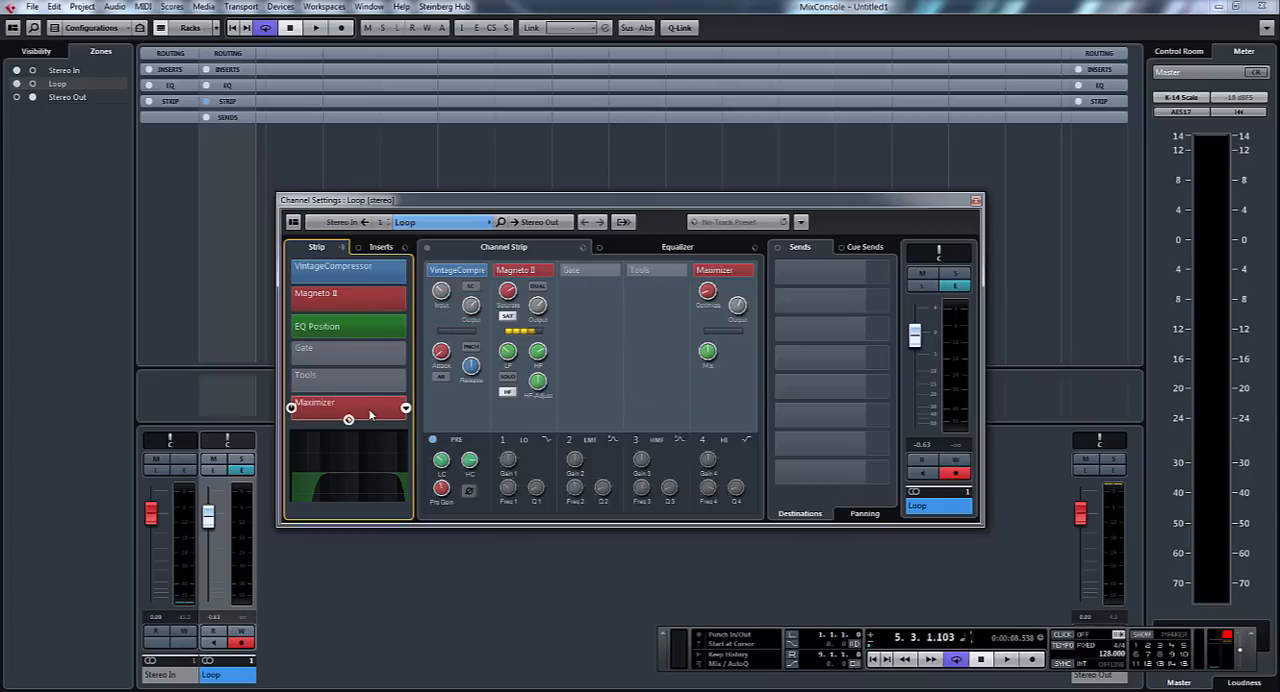
pyautogui.click(348, 347)
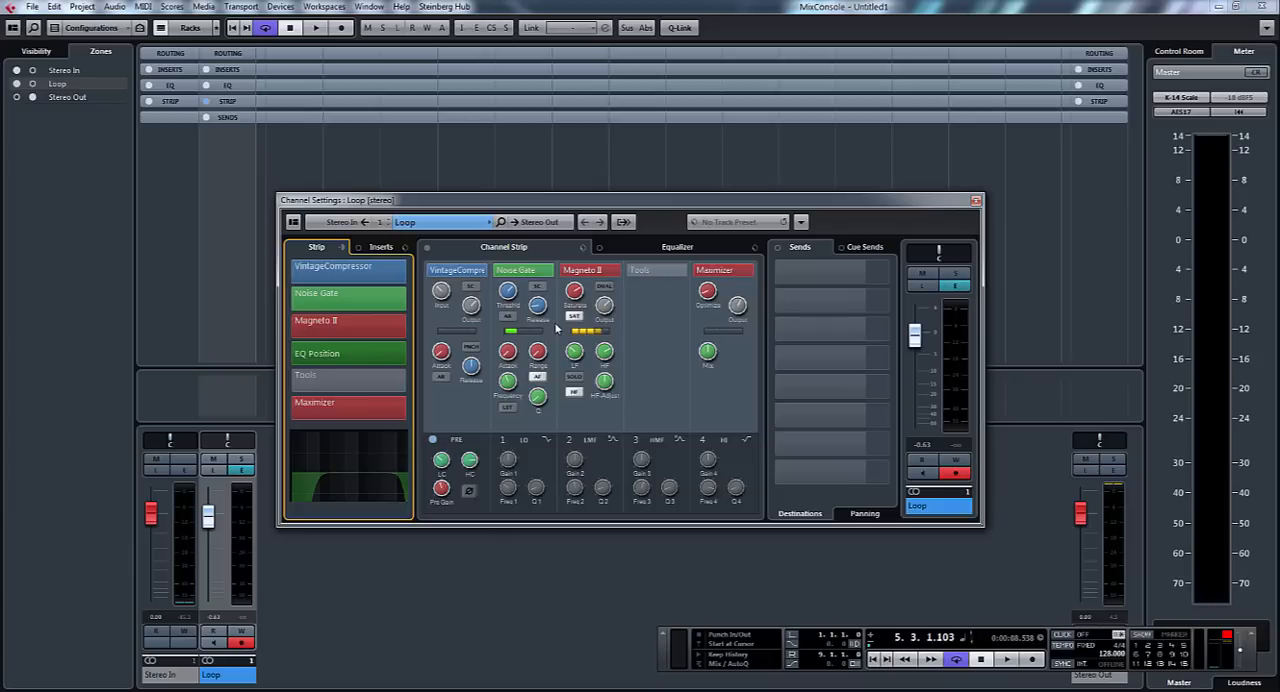
pyautogui.moveTo(587, 390)
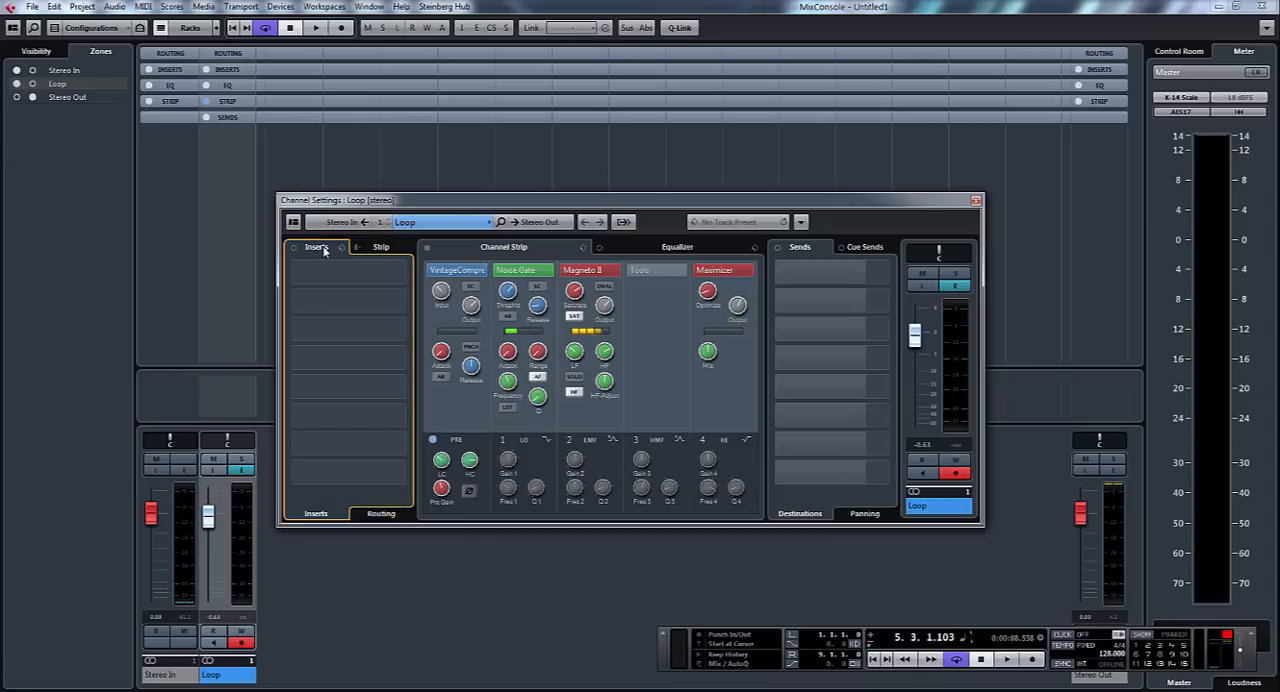
# Switch the Loop channel's inserts back to post-strip with the swap arrow.
pyautogui.click(347, 266)
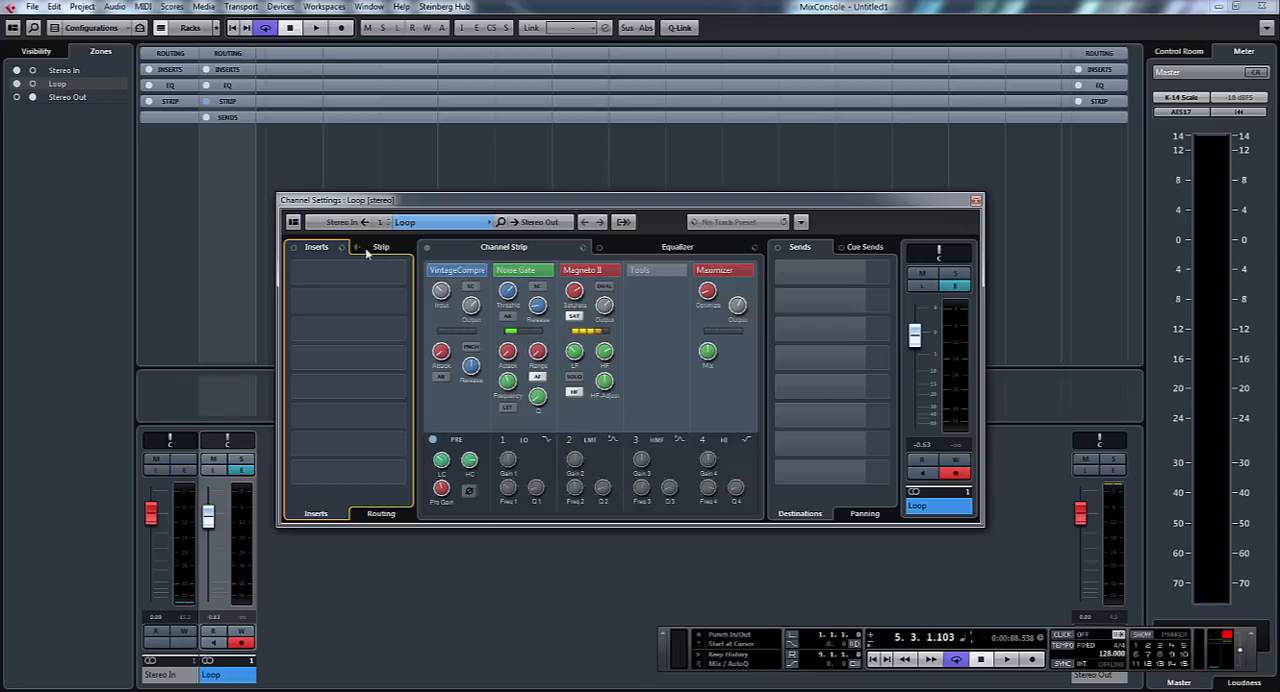
pyautogui.click(381, 247)
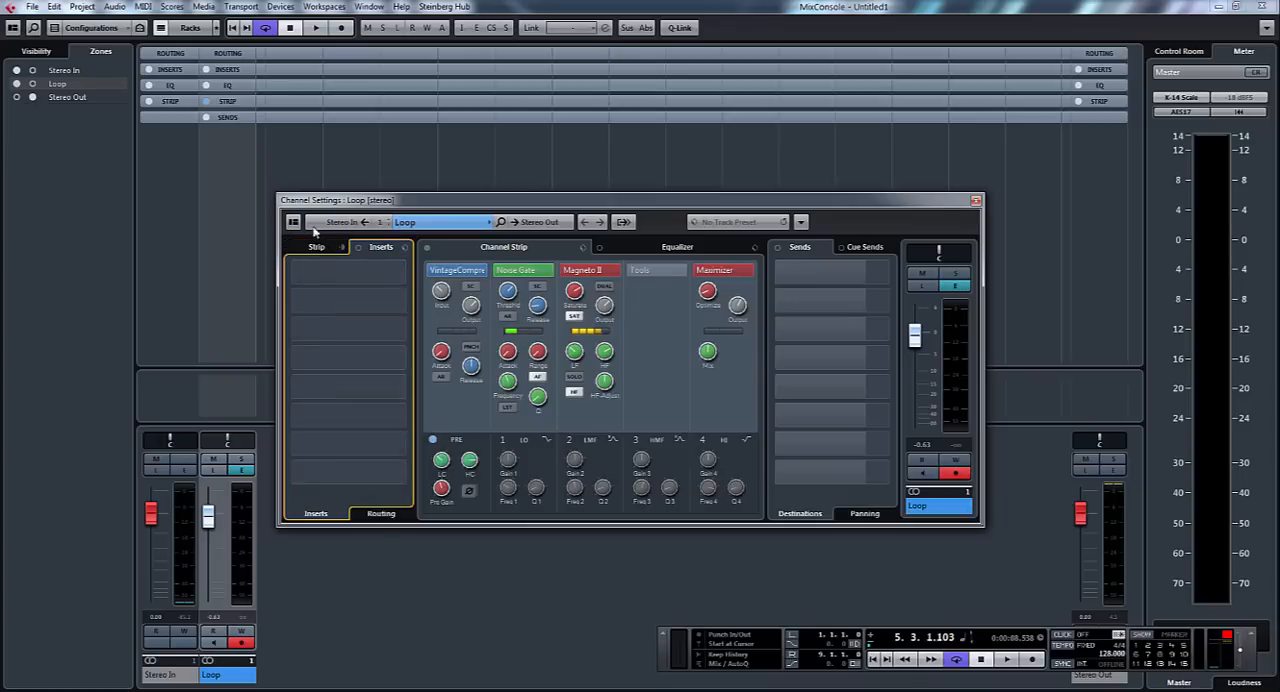
pyautogui.moveTo(878, 247)
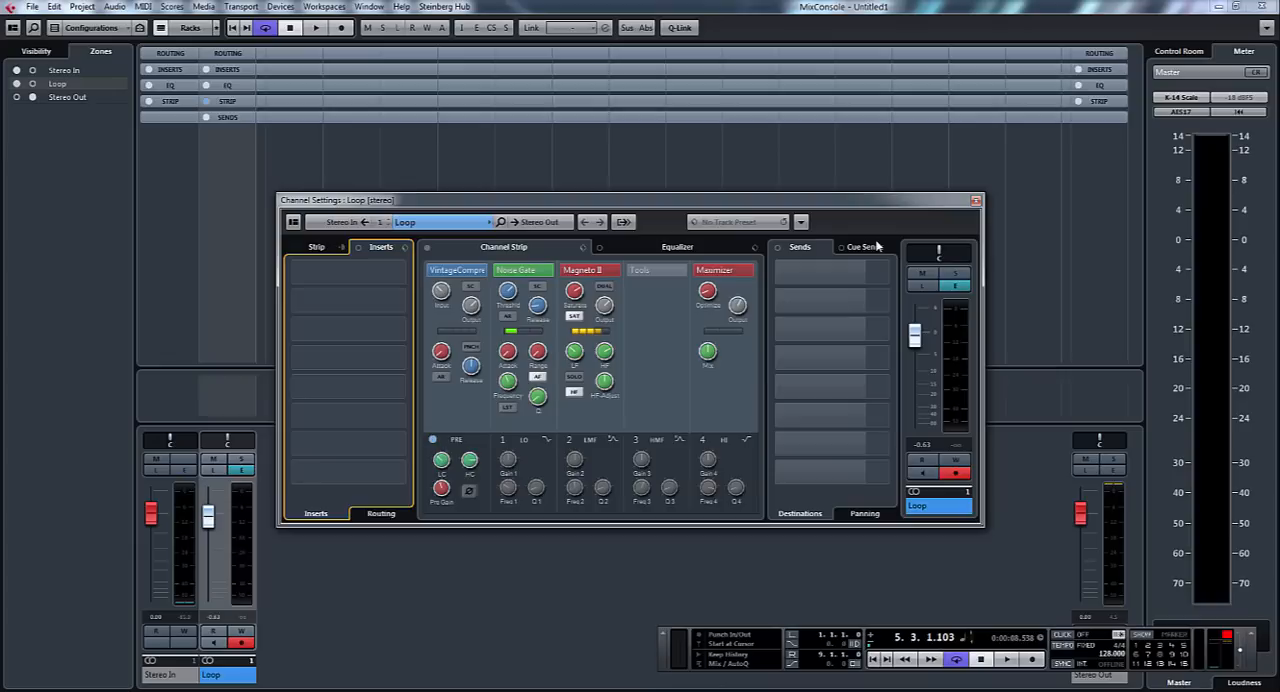
pyautogui.moveTo(323, 245)
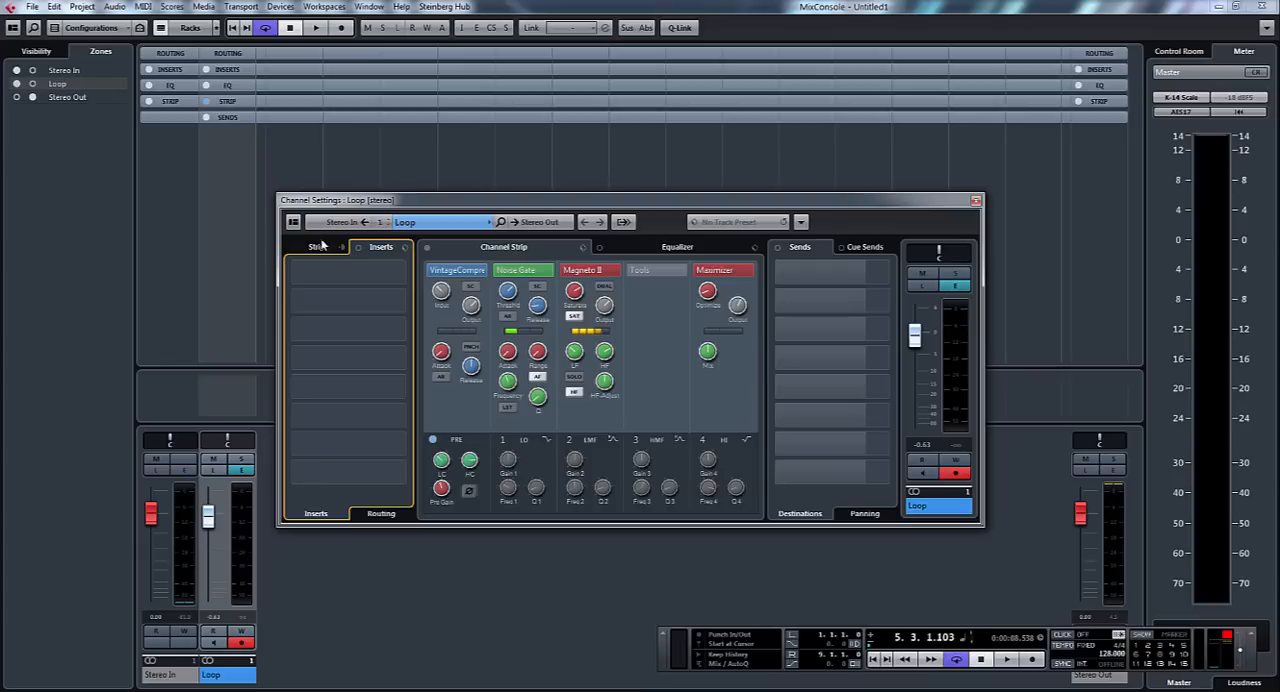